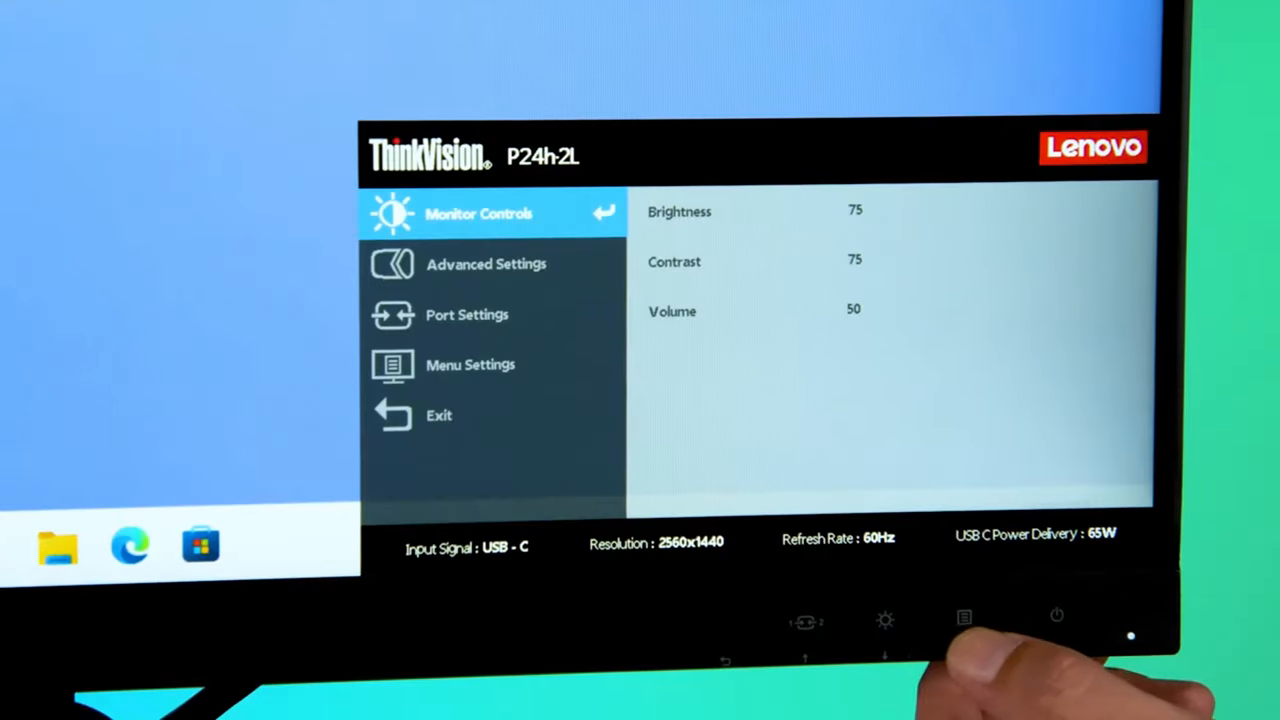
- Open the ThinkVision OSD to view brightness, contrast, volume and USB-C input
left_click(884, 622)
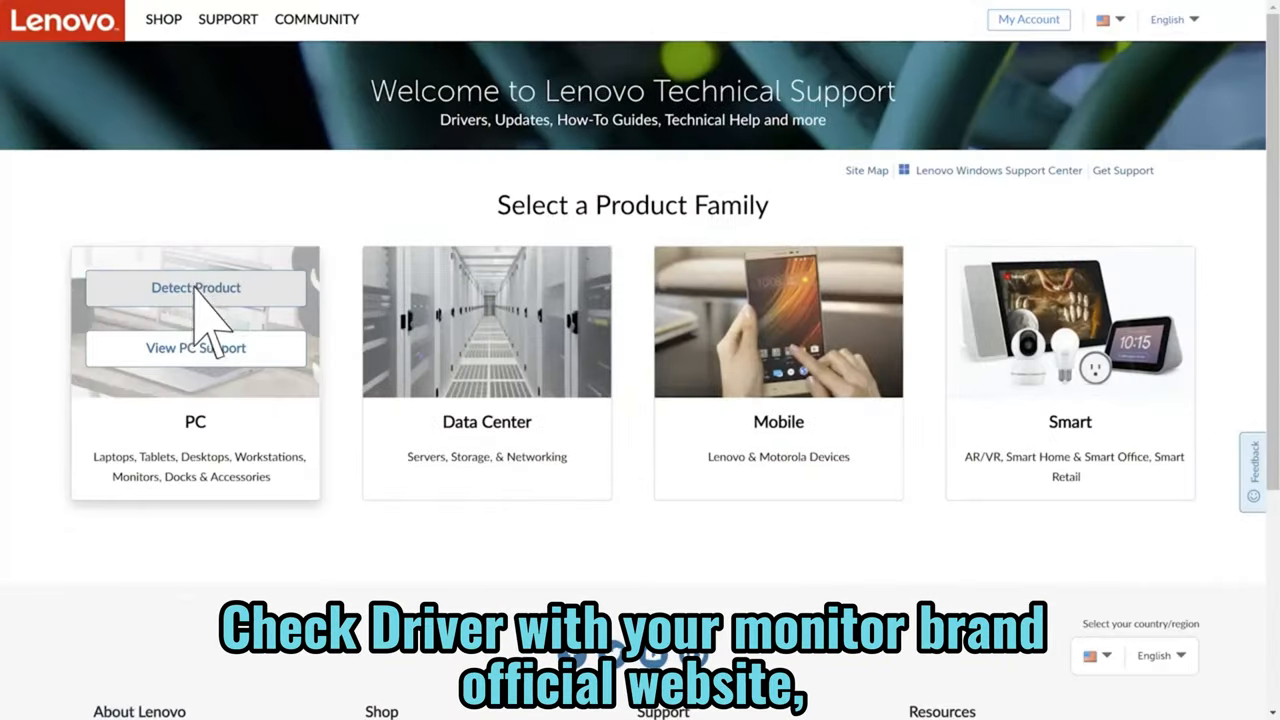
- Detect the ideapad laptop and open its Drivers & Software manual driver selection
left_click(195, 287)
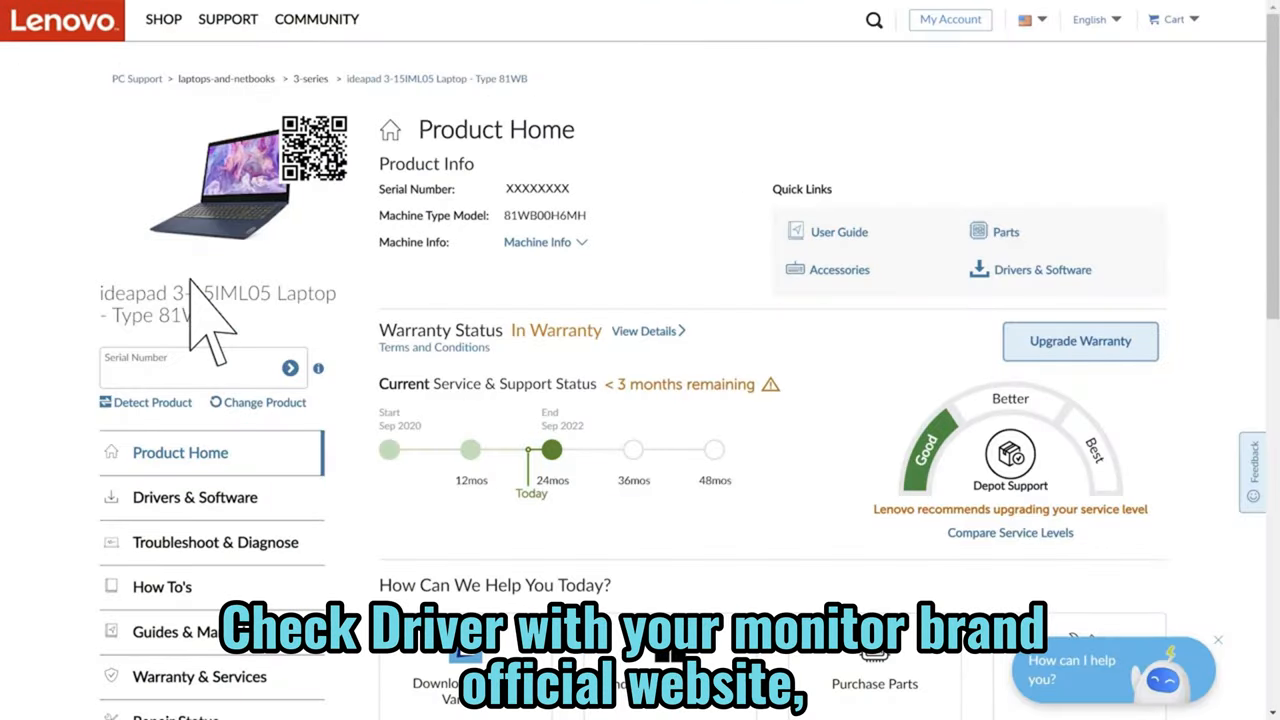
mouse_move(200, 540)
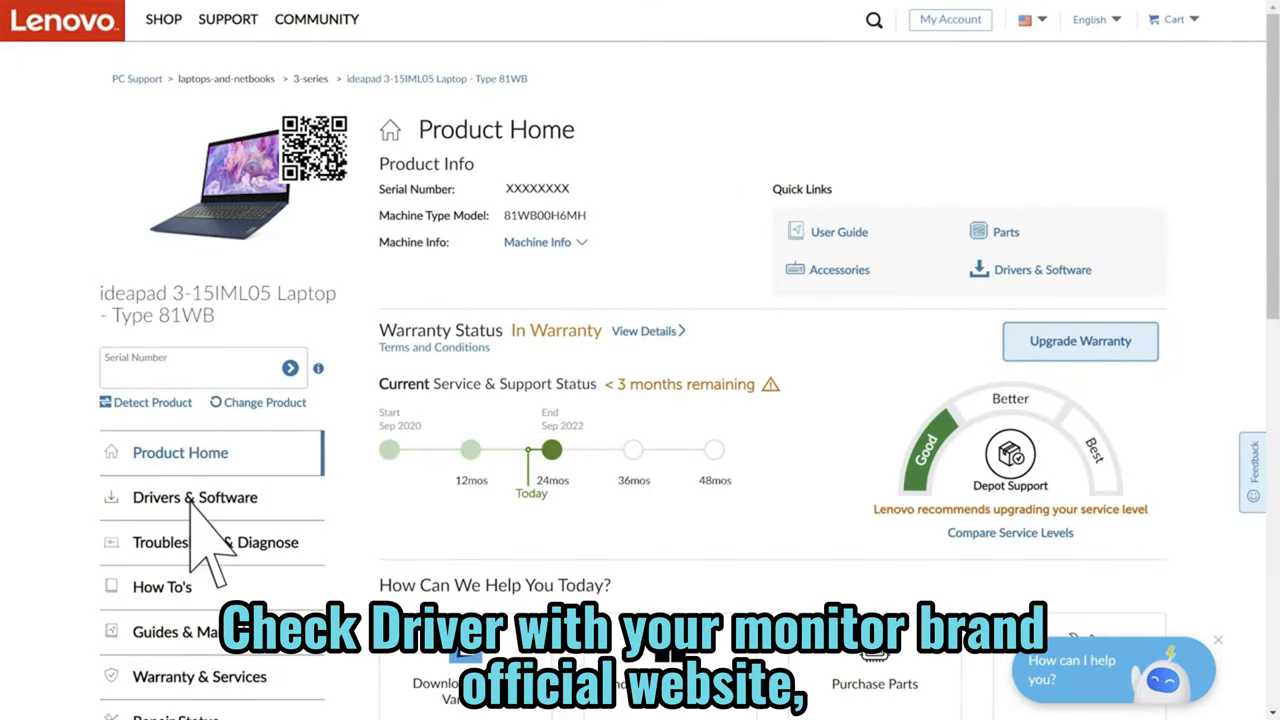
left_click(194, 497)
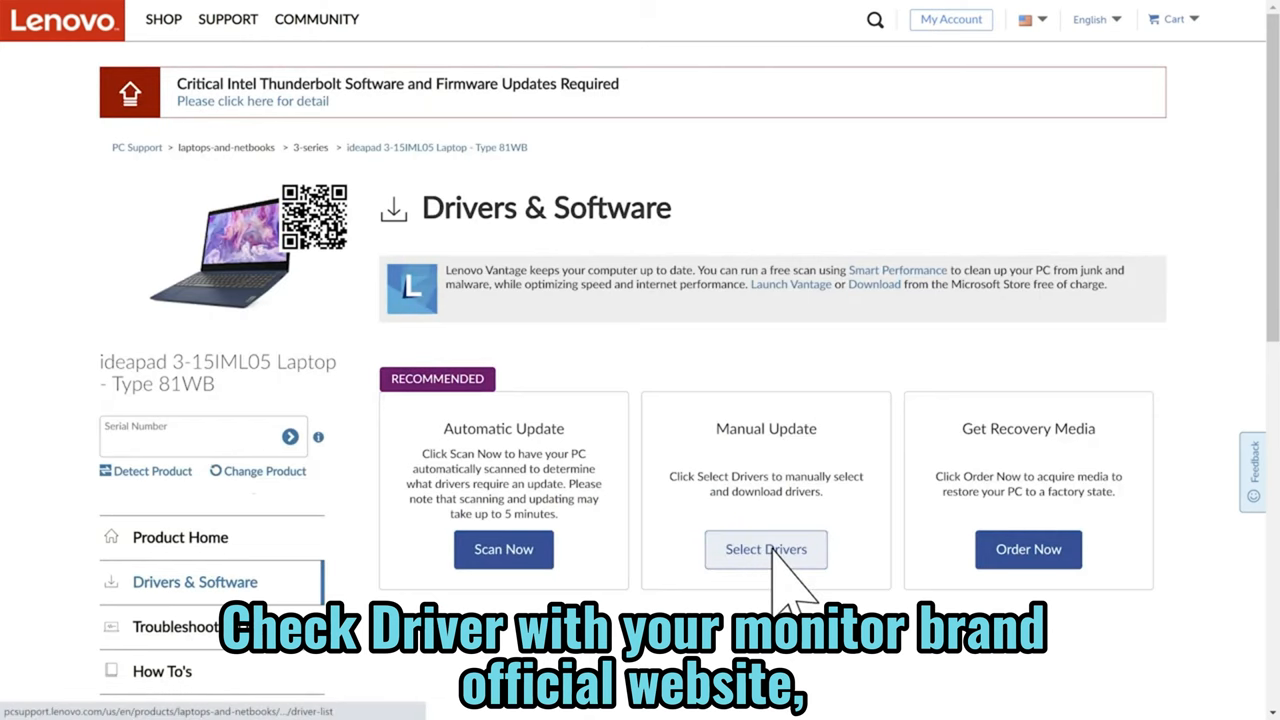
left_click(765, 549)
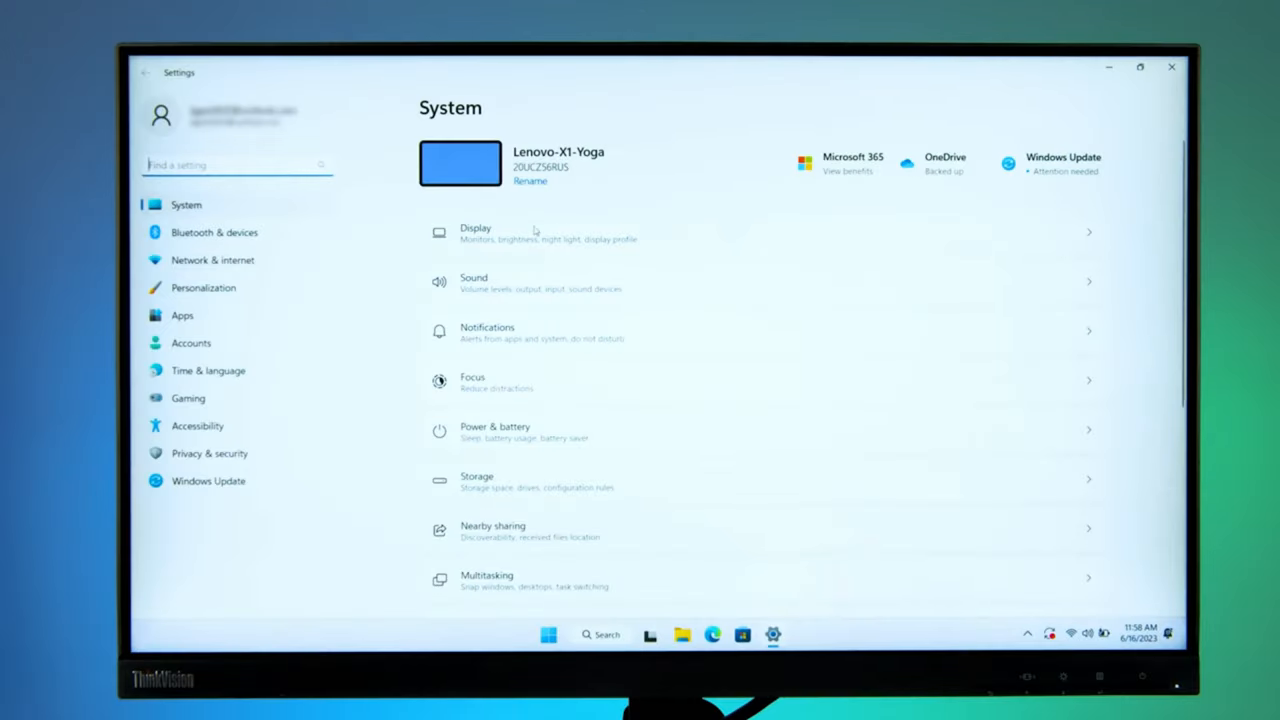
- Detect the second display in Display settings and choose Extend these displays
left_click(533, 233)
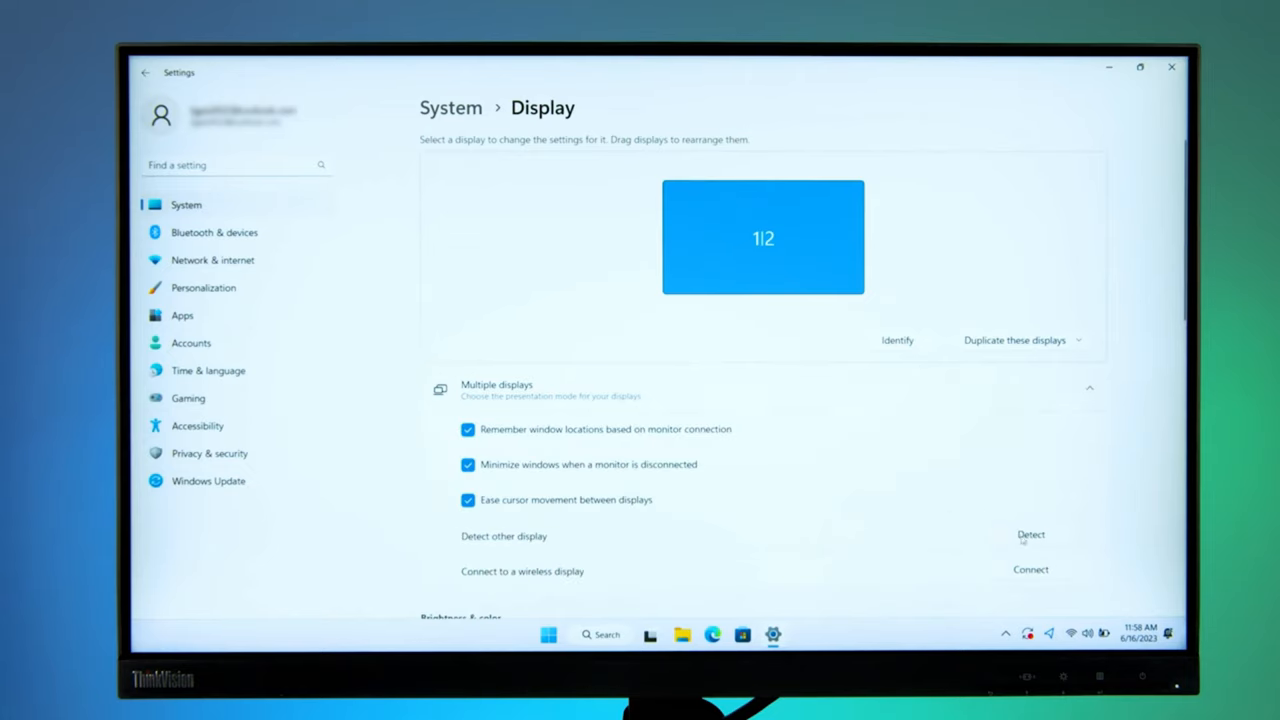
left_click(1020, 340)
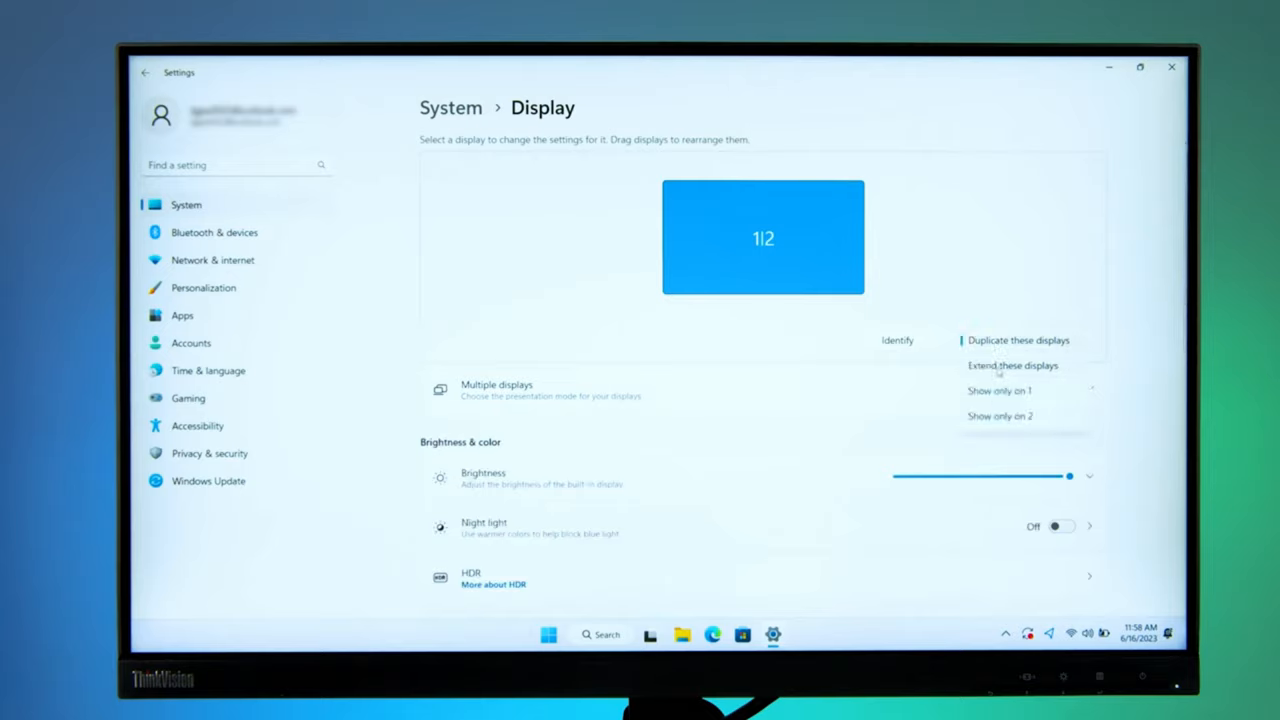
left_click(1012, 365)
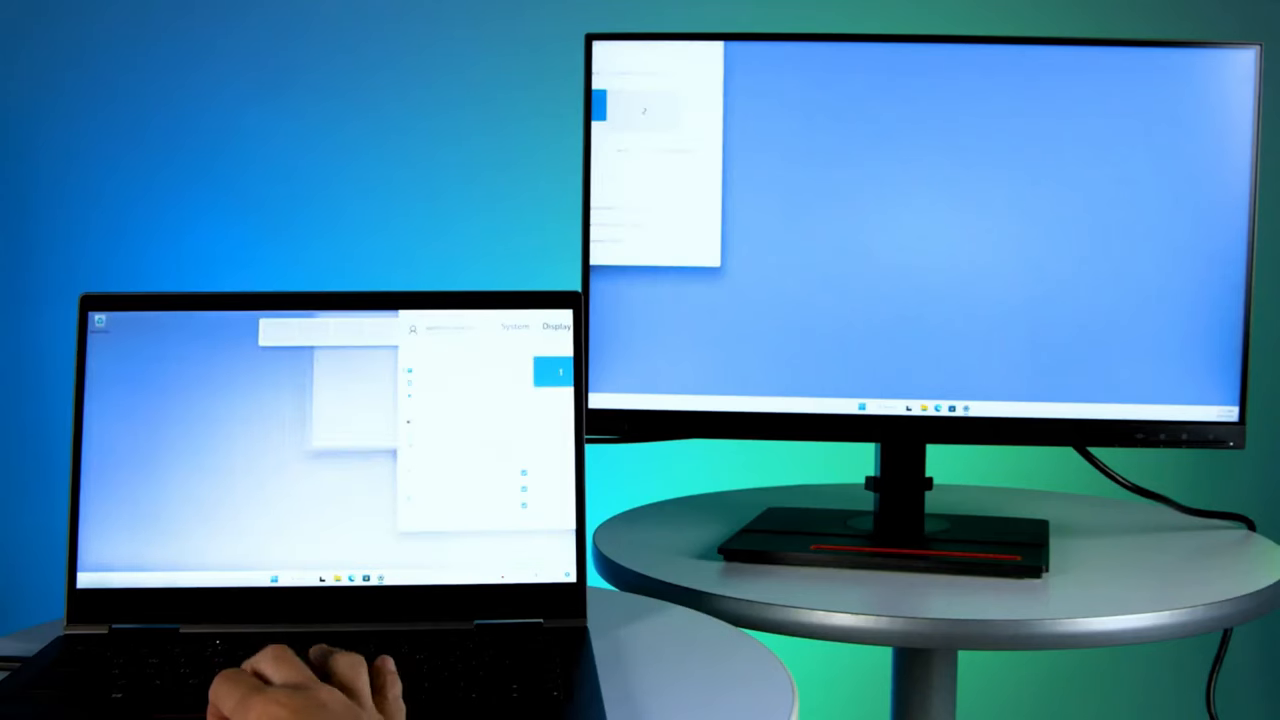